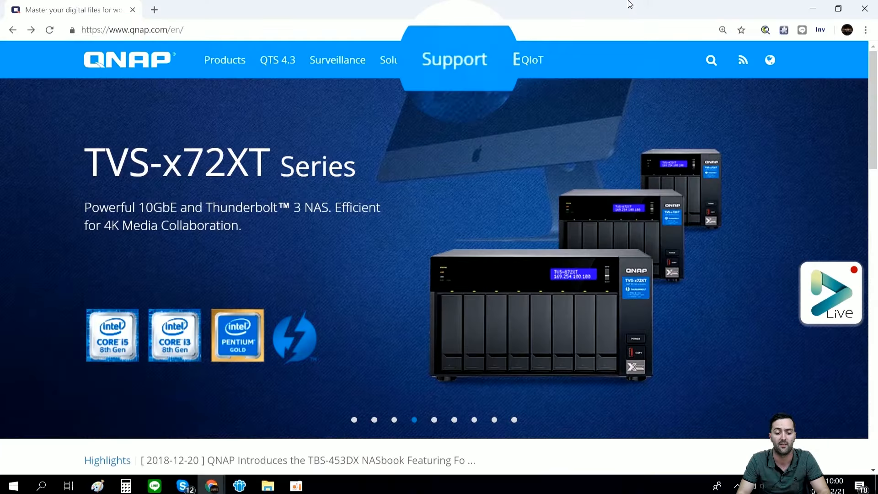
pyautogui.moveTo(477, 87)
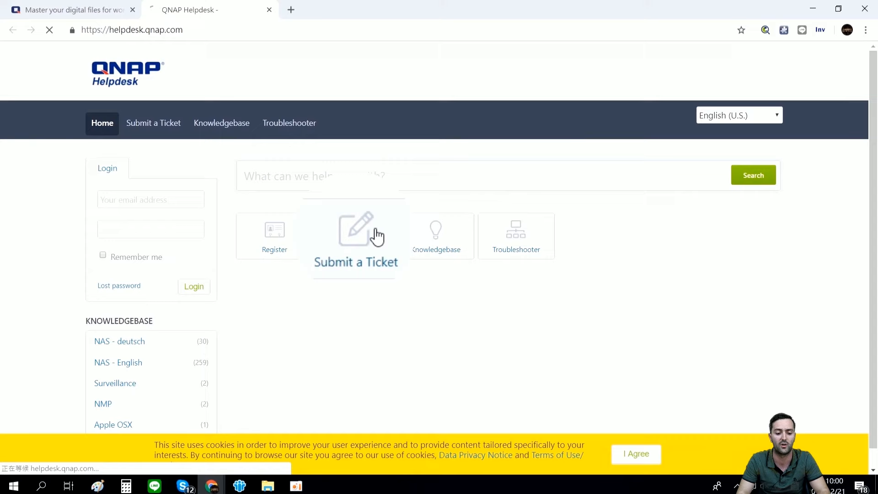
# Open the QNAP Helpdesk Submit a Ticket page
pyautogui.click(355, 235)
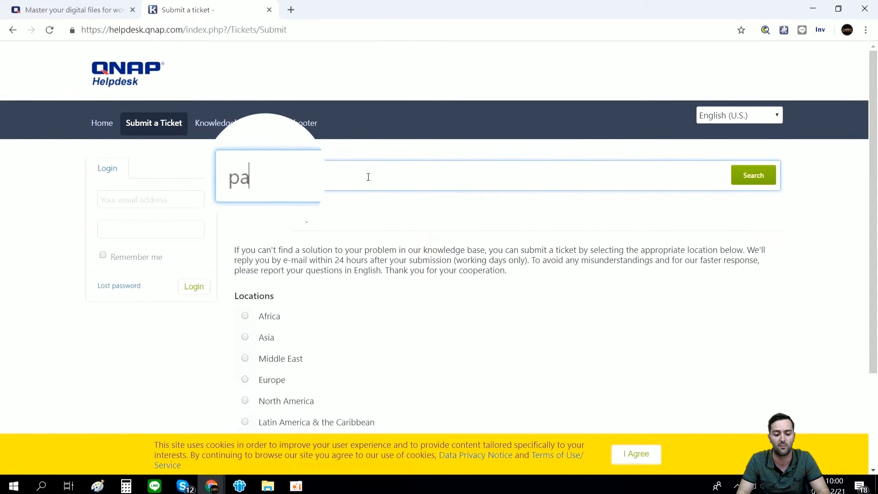